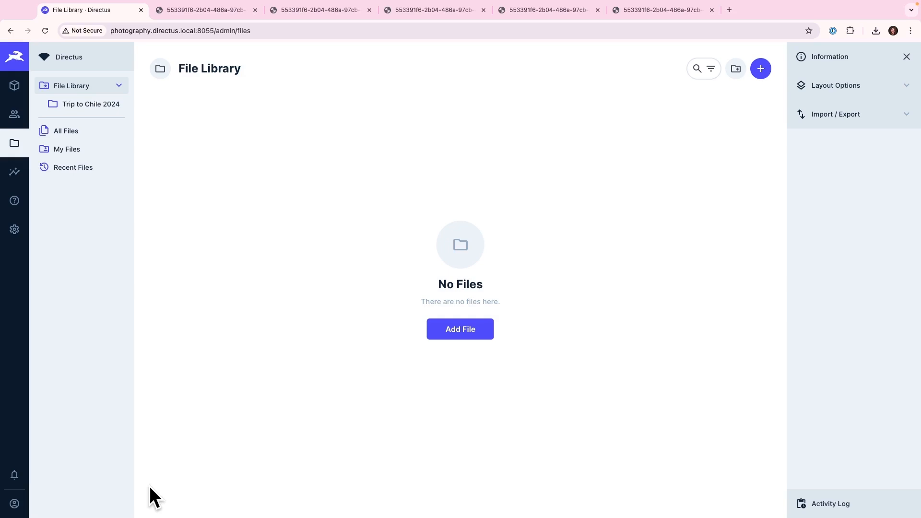
mouse_move(90, 104)
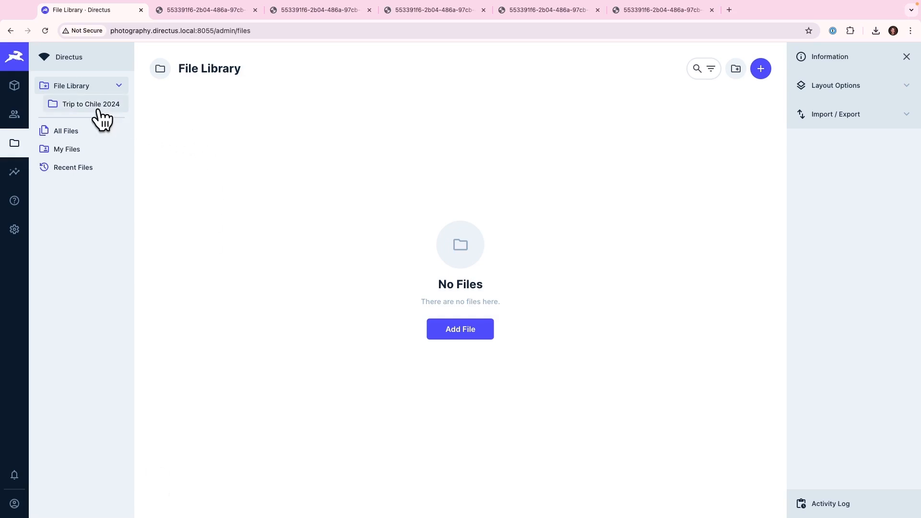
Enter the 'Trip to Chile 2024' folder in the File Library to show its five JPG photos
click(91, 104)
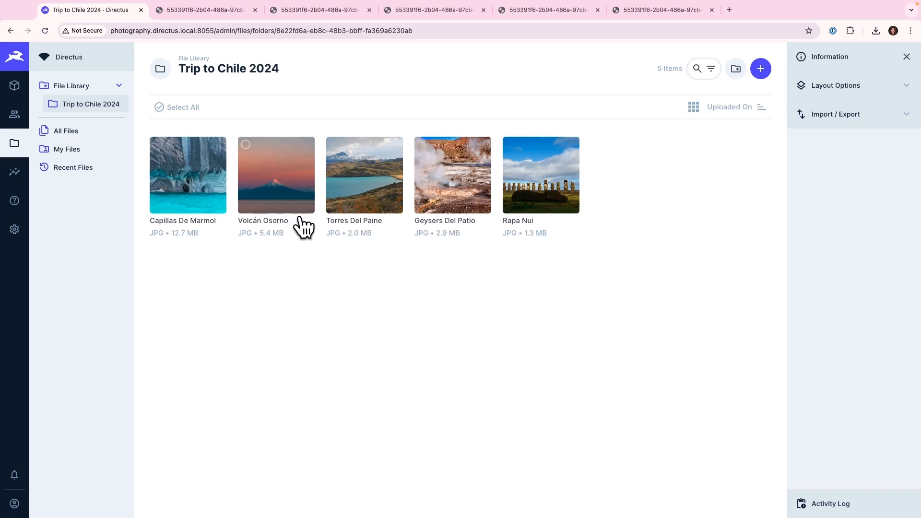
mouse_move(437, 250)
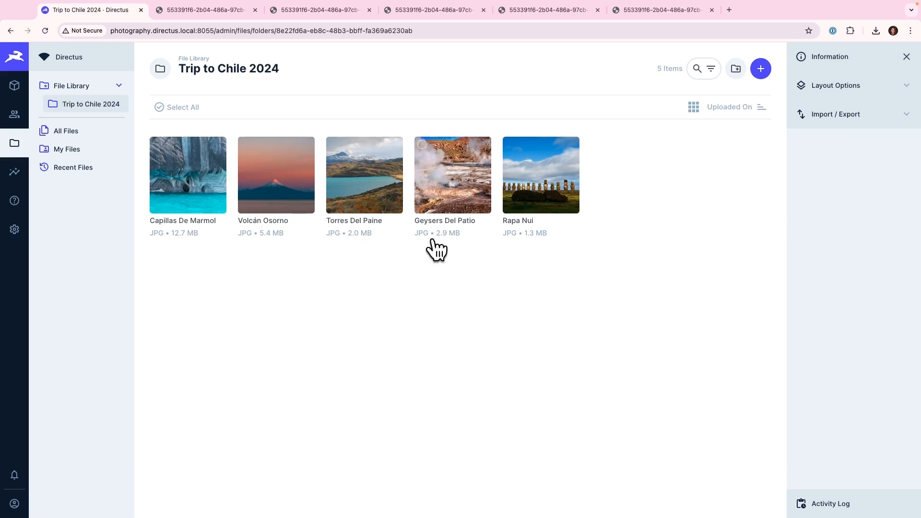
mouse_move(439, 284)
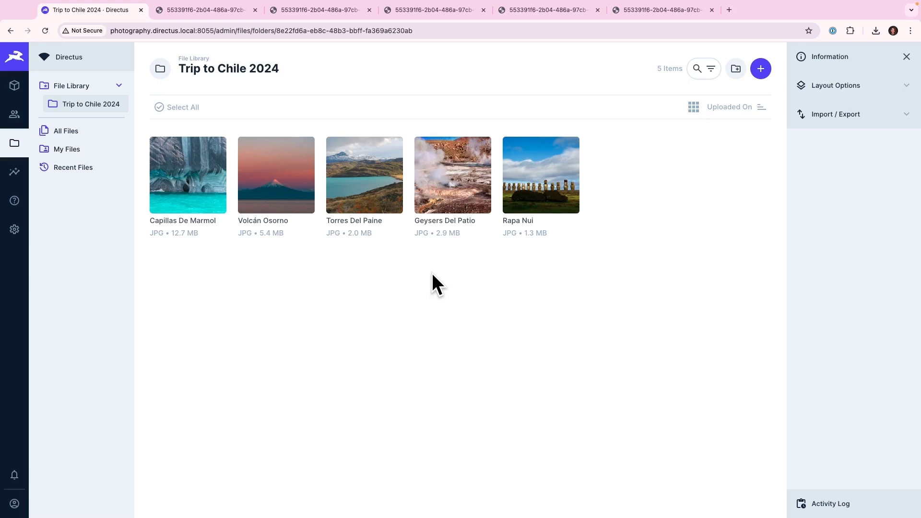
mouse_move(388, 191)
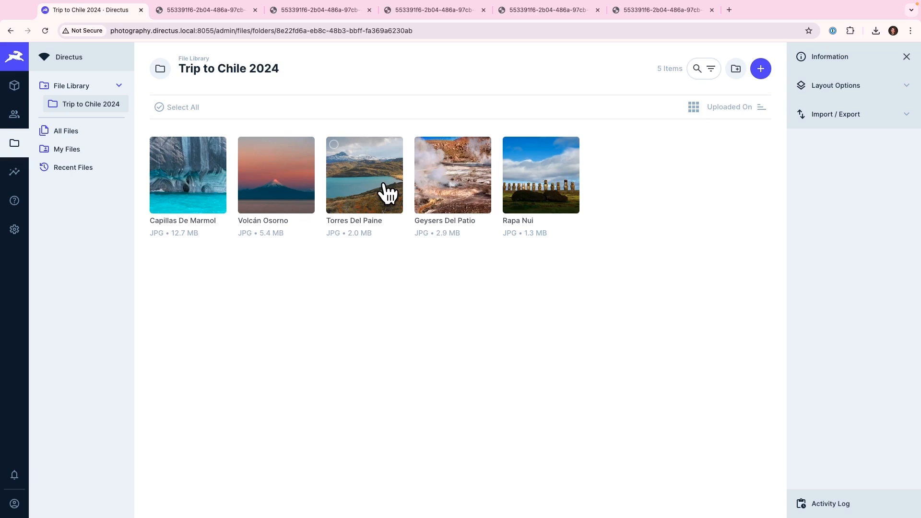
Review the Torres Del Paine photo's details: title, tags, location and focal point fields
click(364, 174)
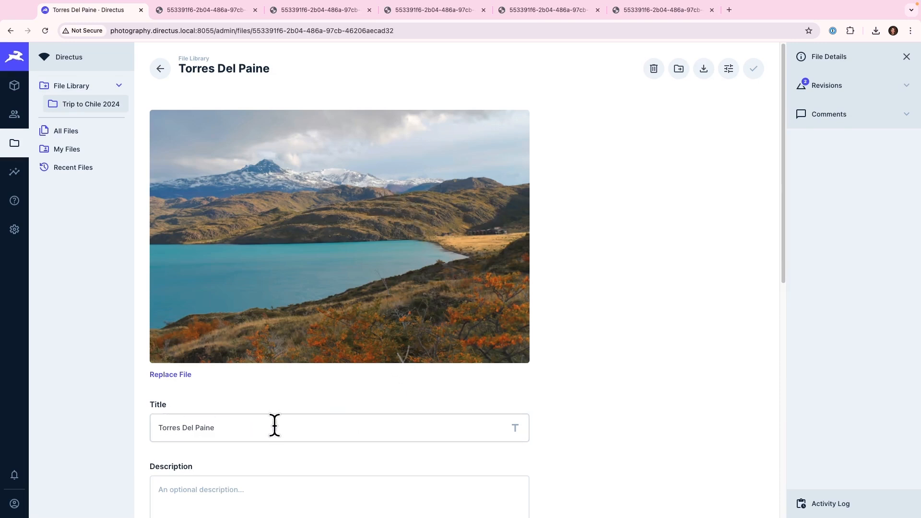
scroll(down, 3)
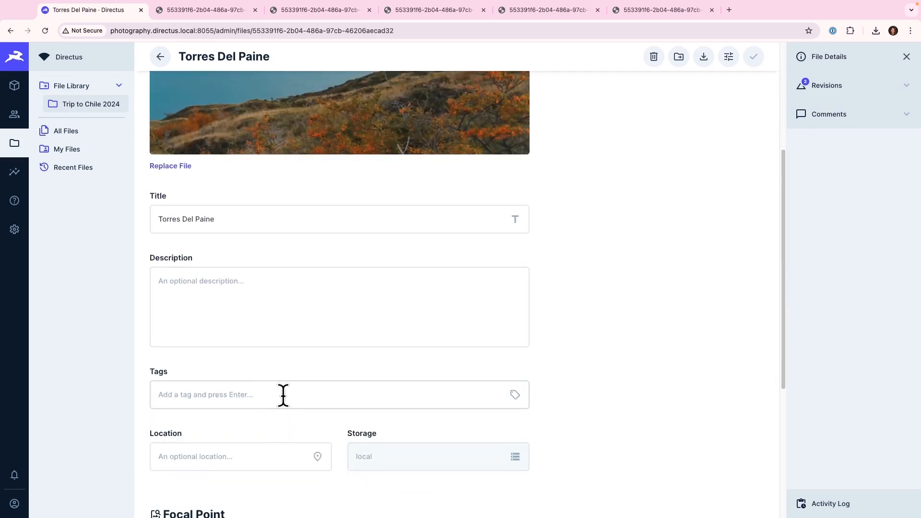
scroll(down, 3)
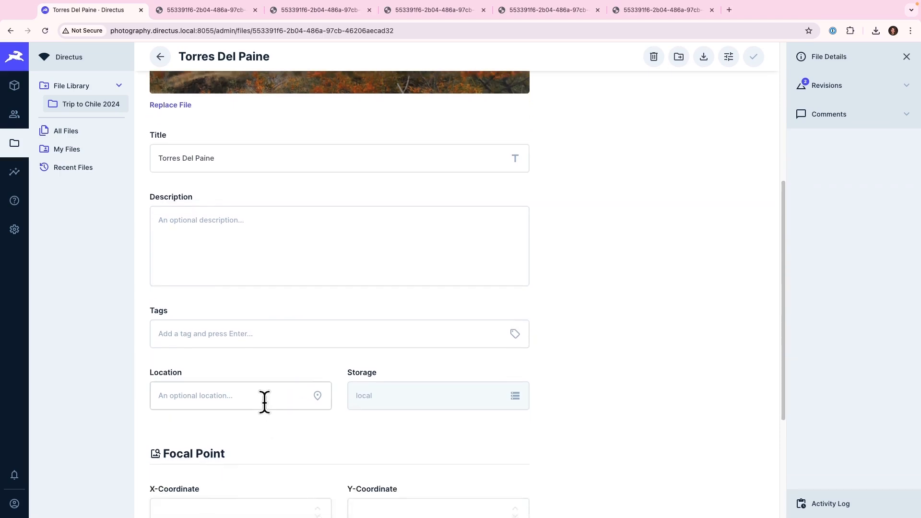
scroll(down, 3)
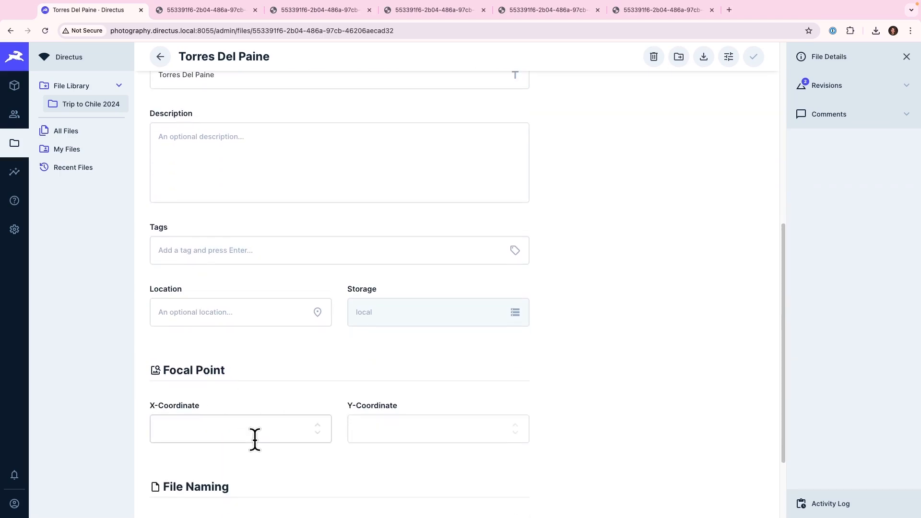
scroll(down, 3)
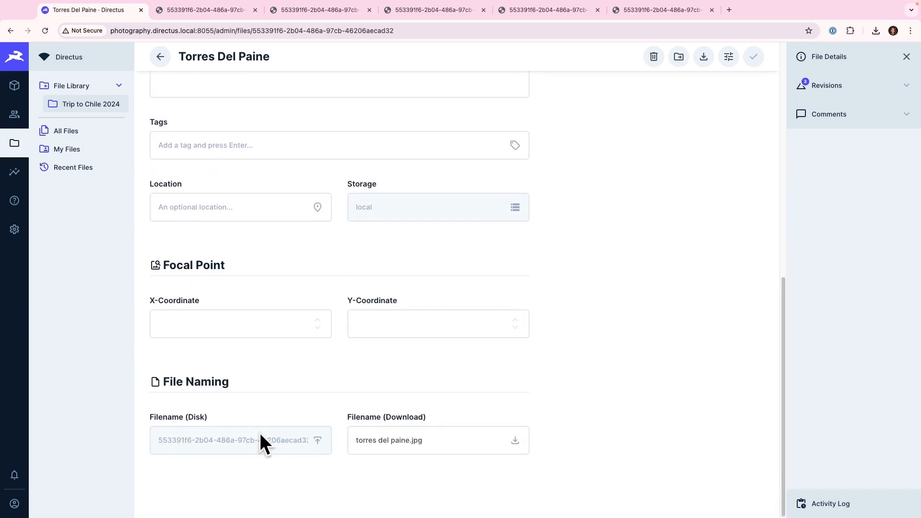
mouse_move(193, 449)
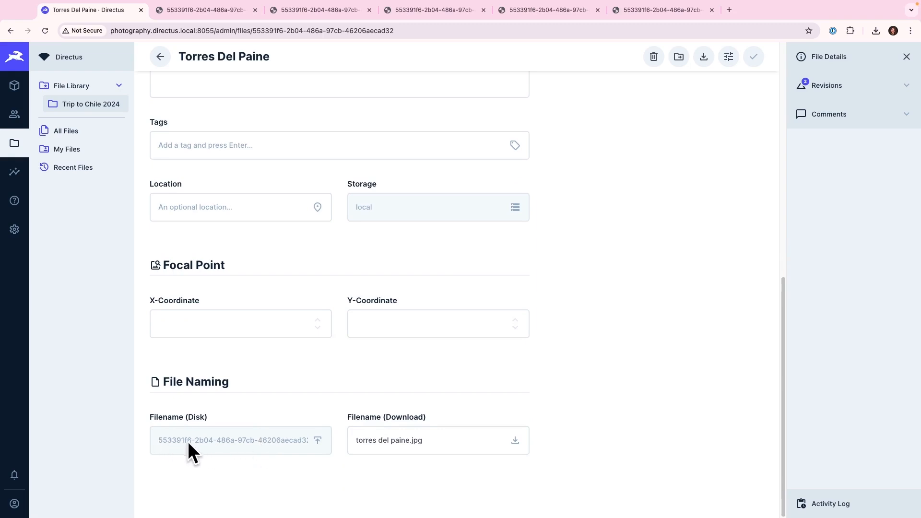
mouse_move(285, 449)
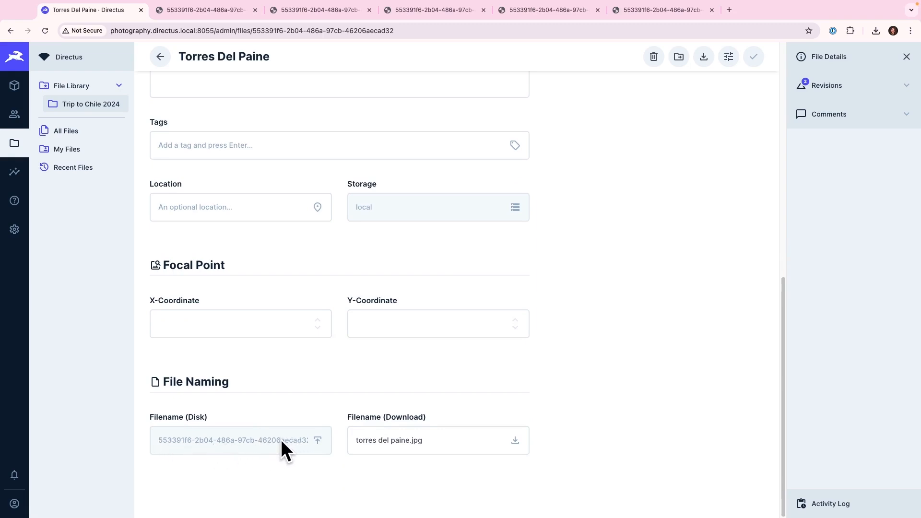
scroll(up, 3)
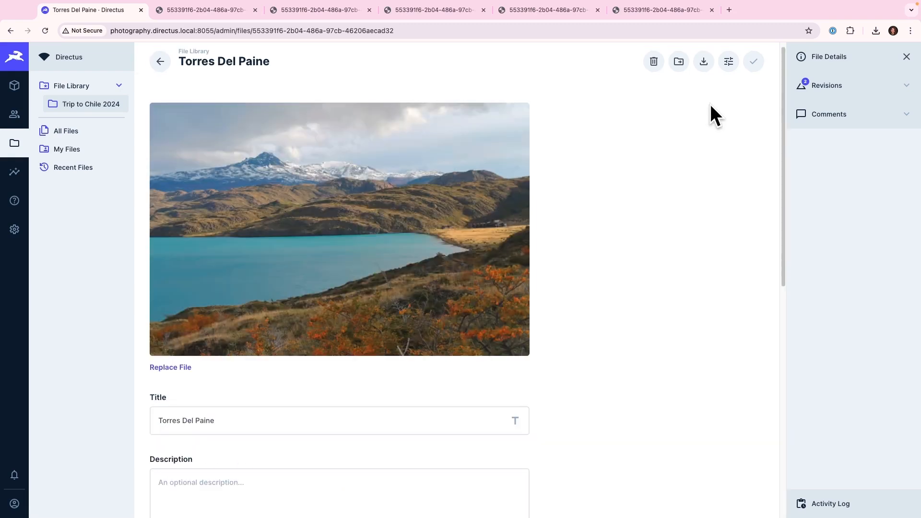
Preview the photo in the image editor without changes, then reach the File Naming disk filename
click(728, 61)
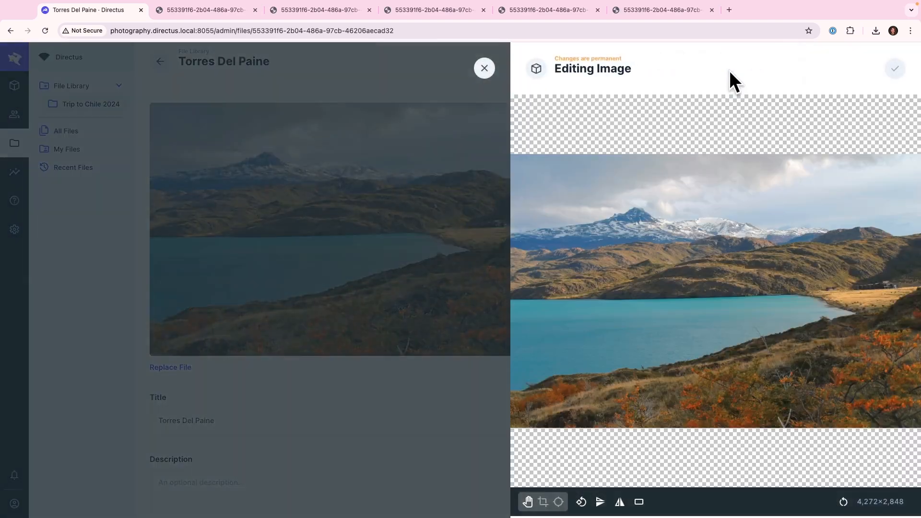
mouse_move(569, 469)
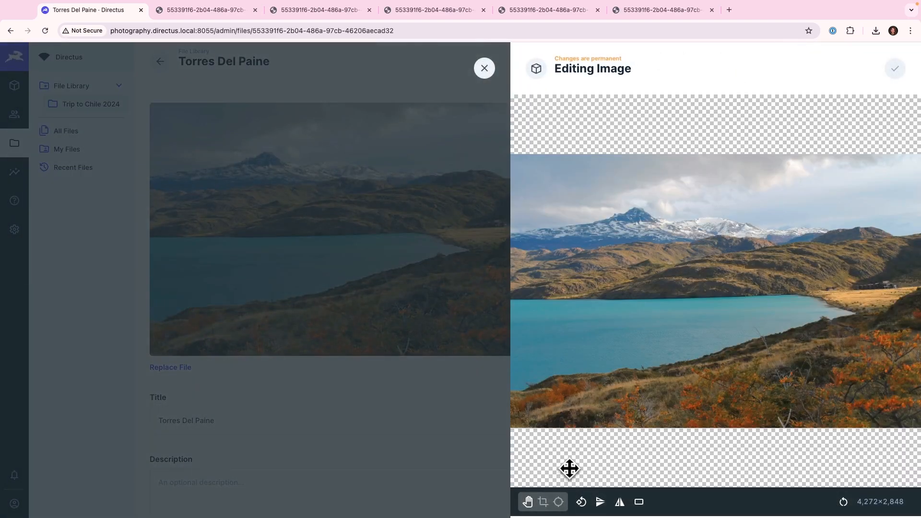
mouse_move(558, 502)
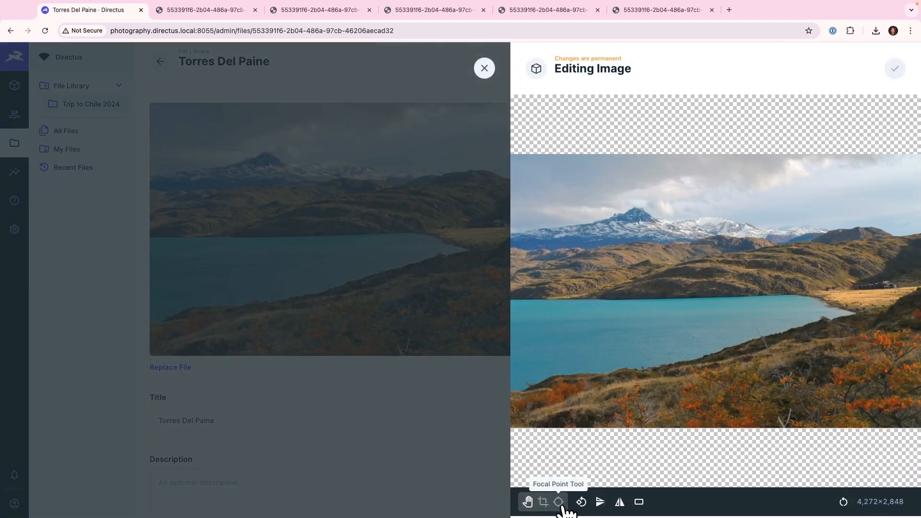
mouse_move(483, 68)
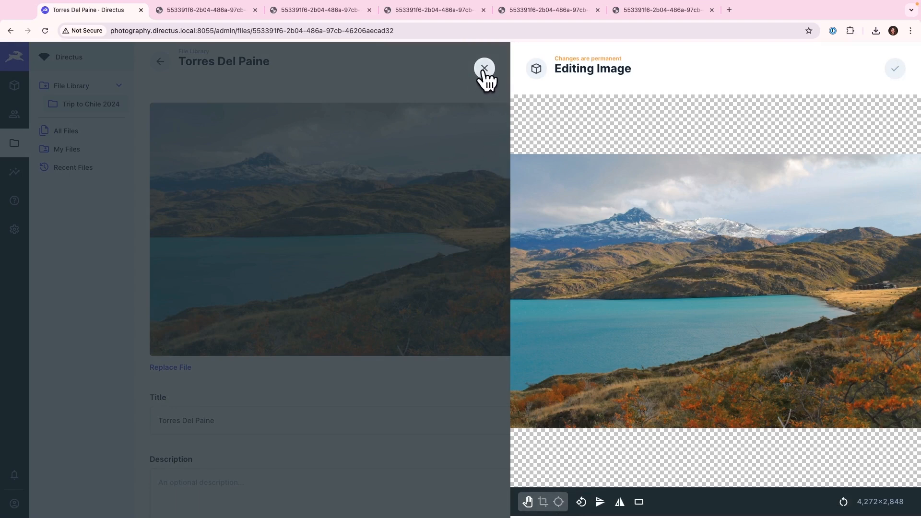
click(483, 67)
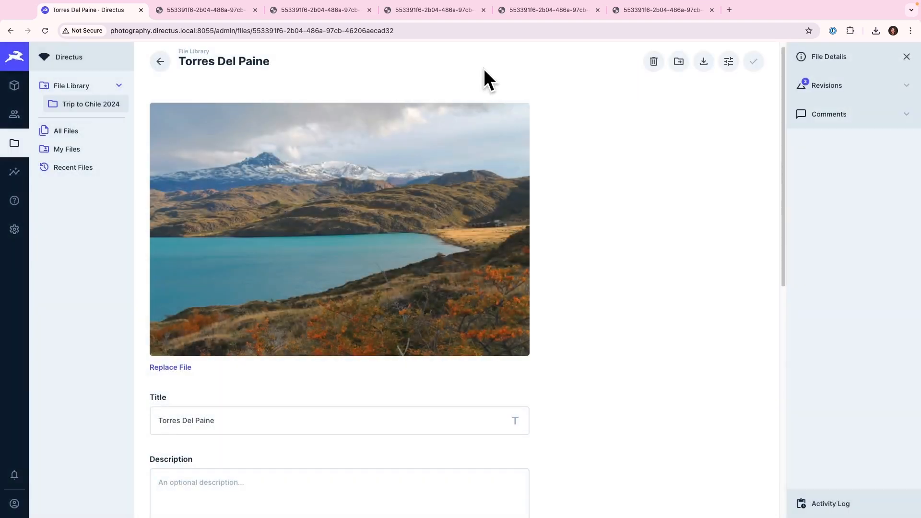
mouse_move(473, 179)
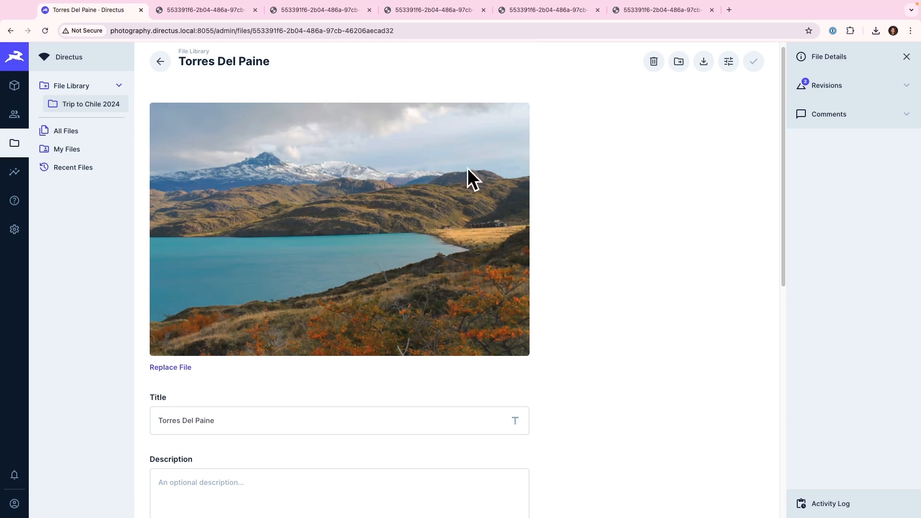
scroll(down, 3)
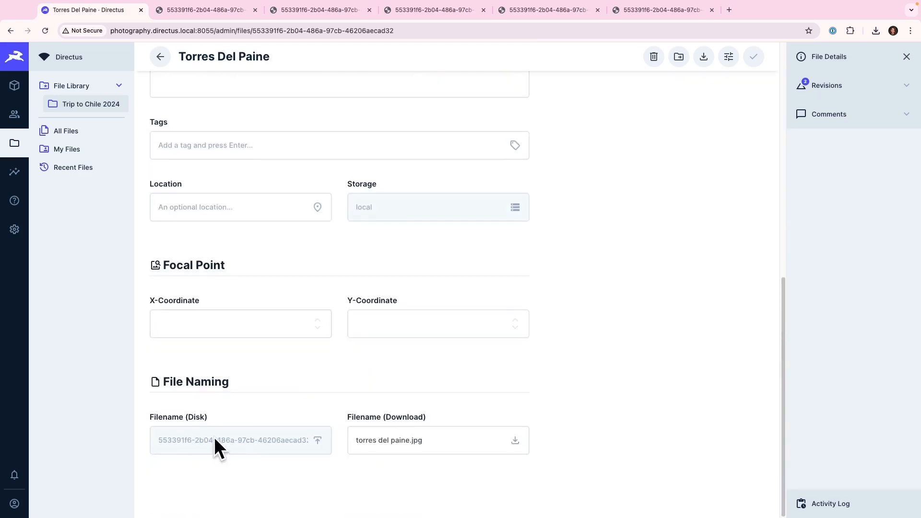
mouse_move(205, 9)
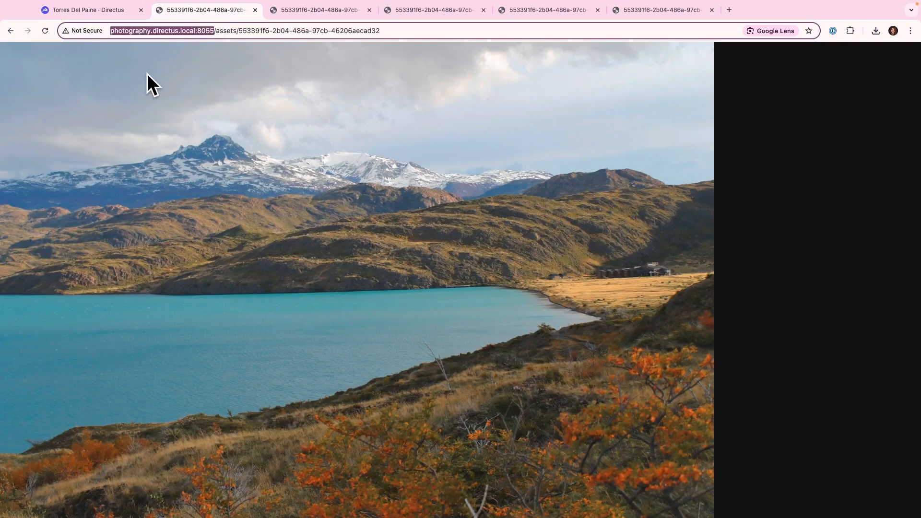
mouse_move(220, 31)
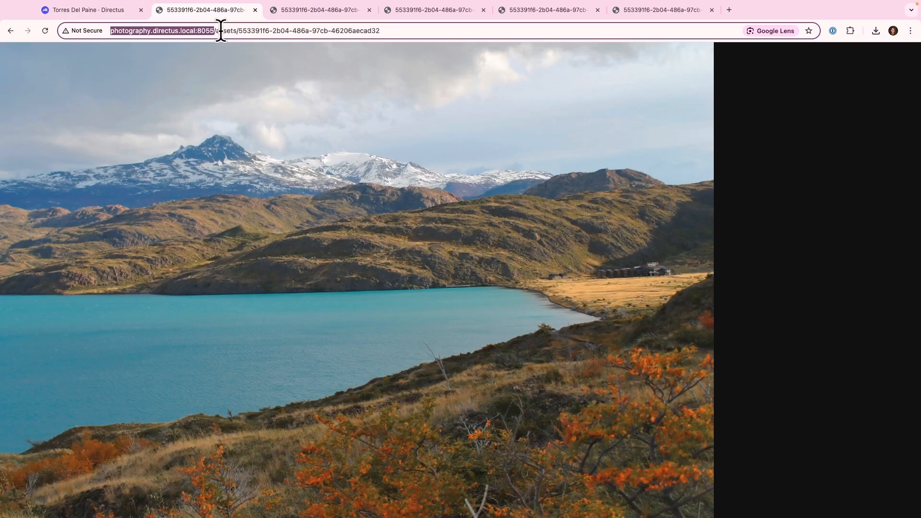
Highlight the file ID in the Torres Del Paine asset URL before returning to Directus
double_click(225, 30)
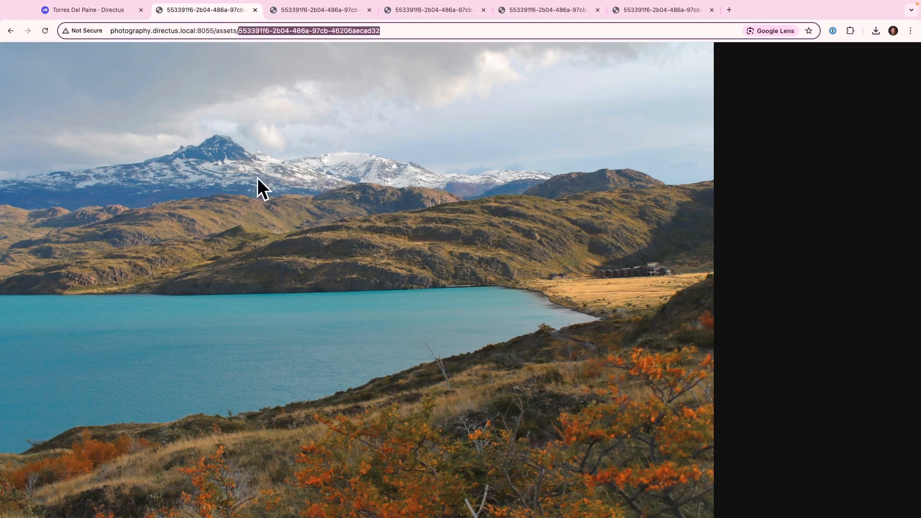
mouse_move(267, 204)
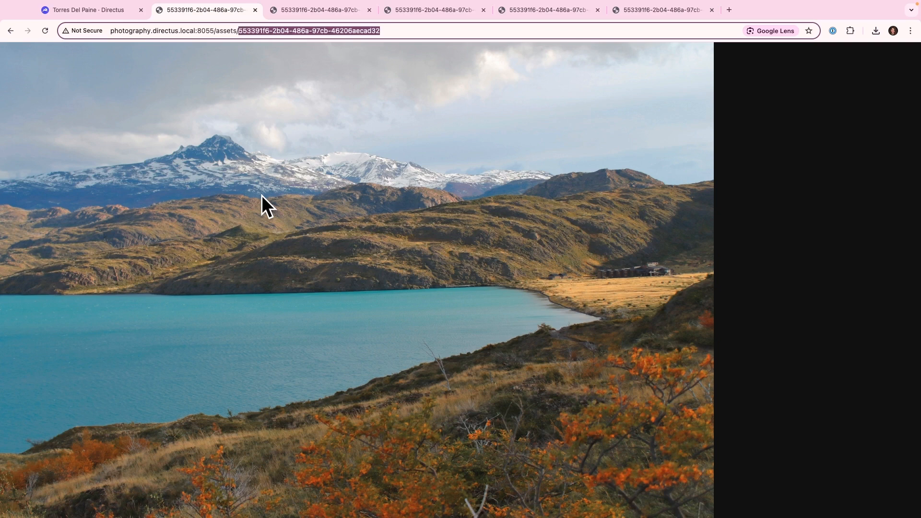
mouse_move(112, 37)
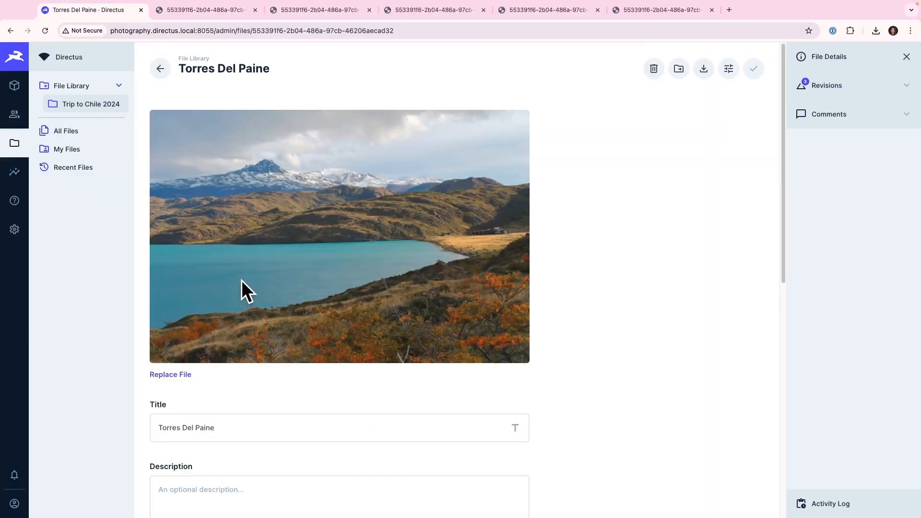
Reach the Public policy from Settings > Access Policies
click(15, 229)
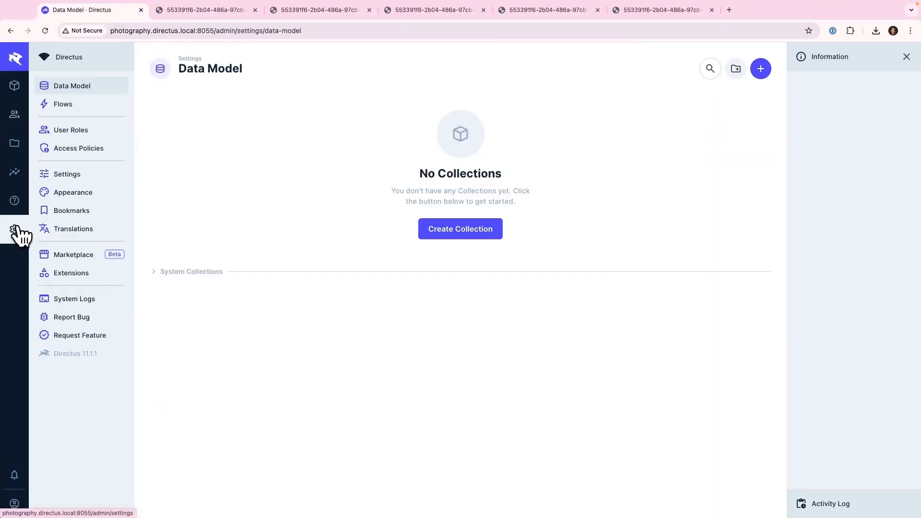
click(78, 148)
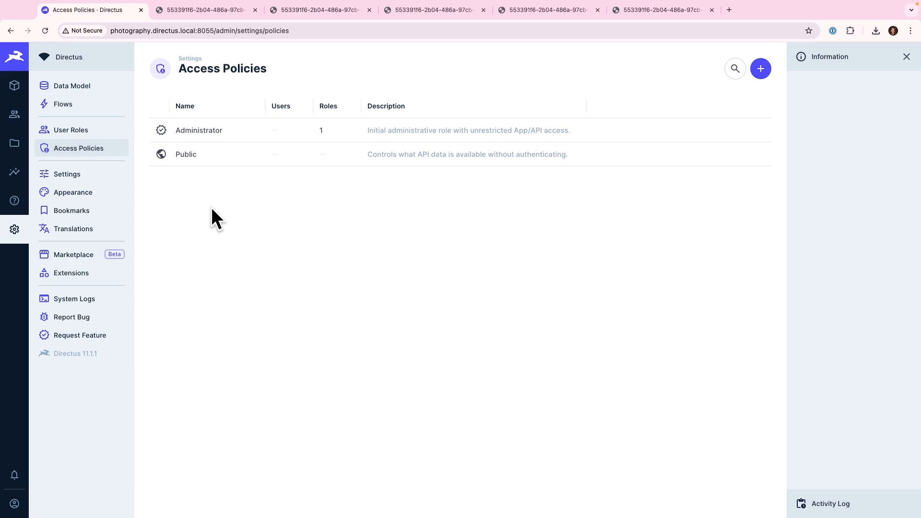
mouse_move(240, 154)
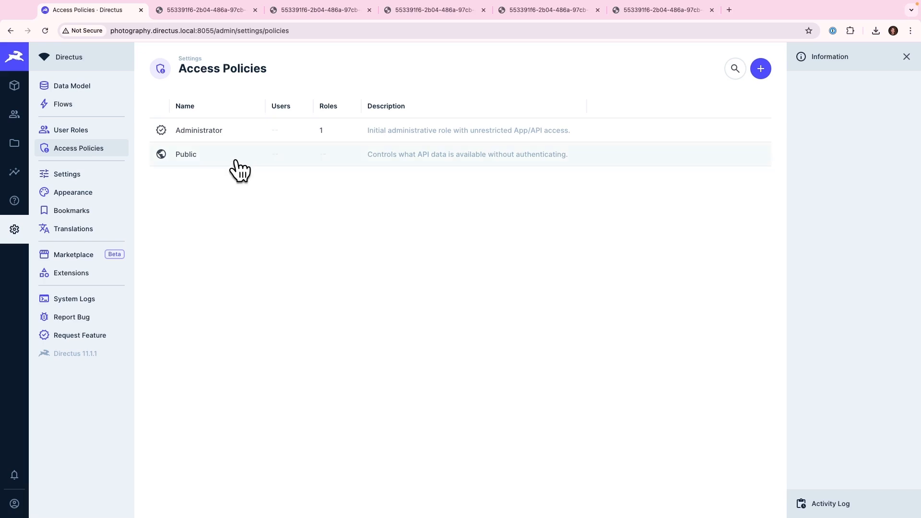
click(185, 153)
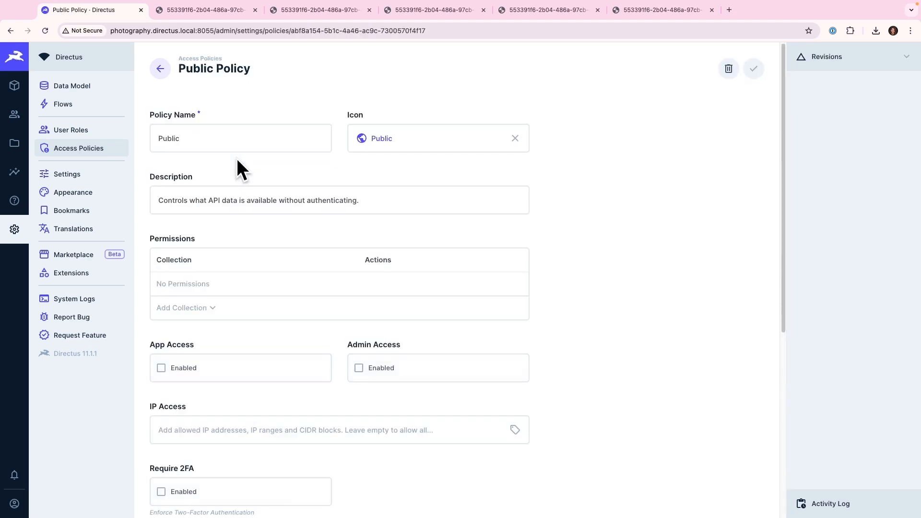
mouse_move(187, 296)
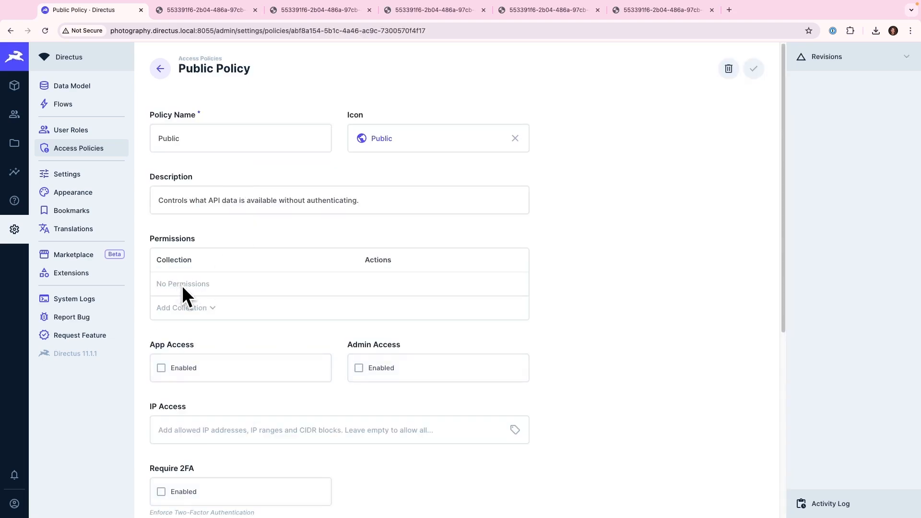
Add the directus_files collection to the Public policy's permissions
click(183, 307)
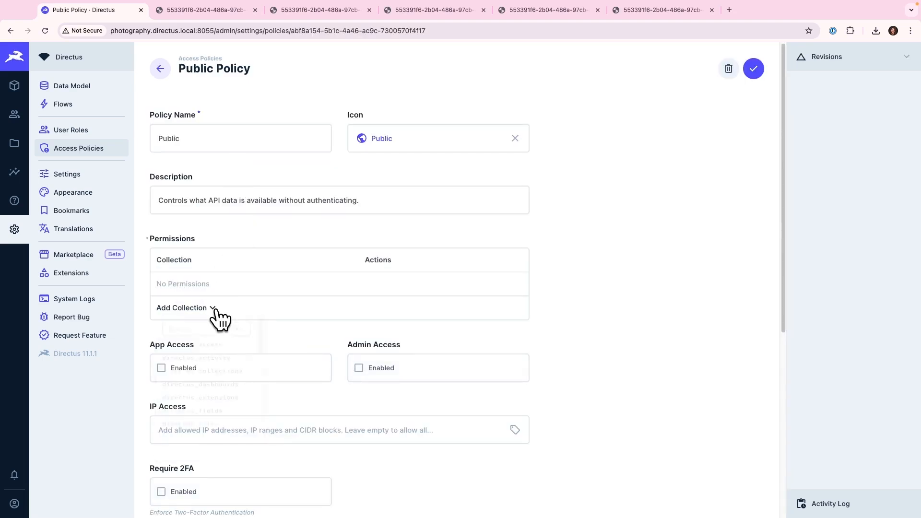
click(185, 307)
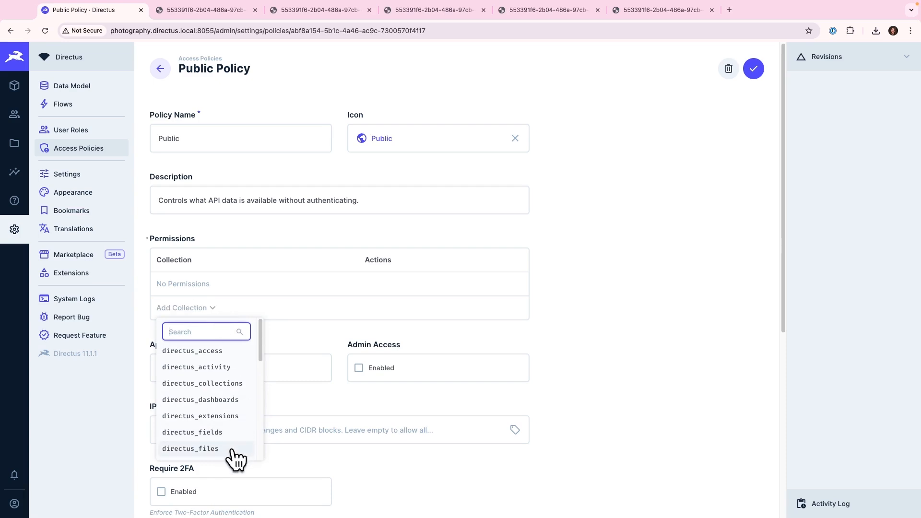
click(190, 448)
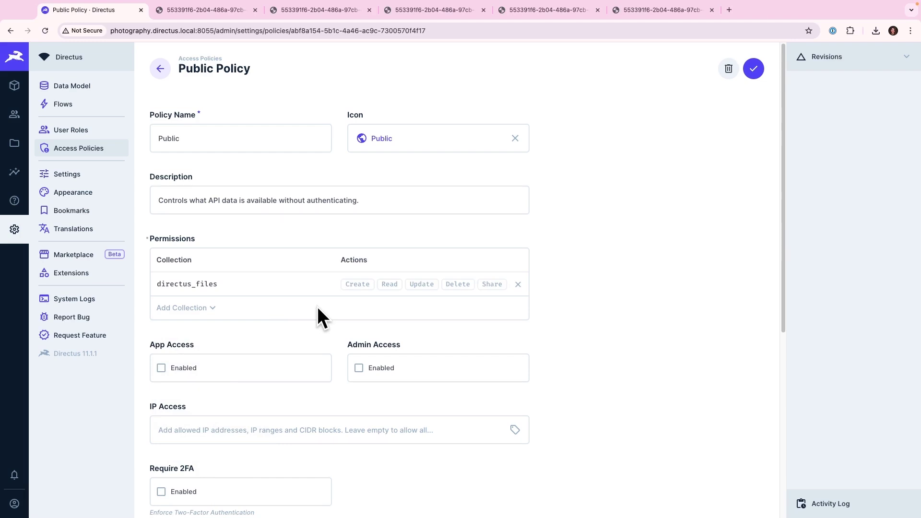
mouse_move(387, 302)
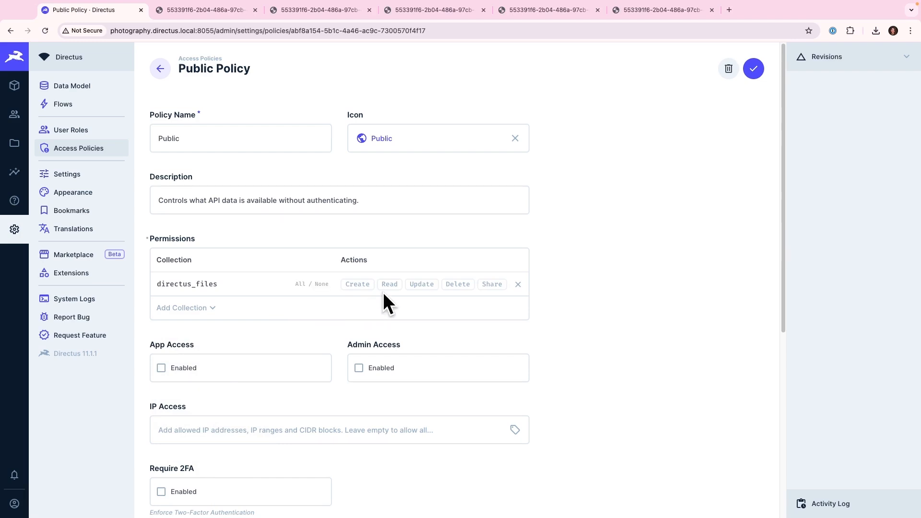
Grant All Access read on directus_files and save the Public policy
click(389, 284)
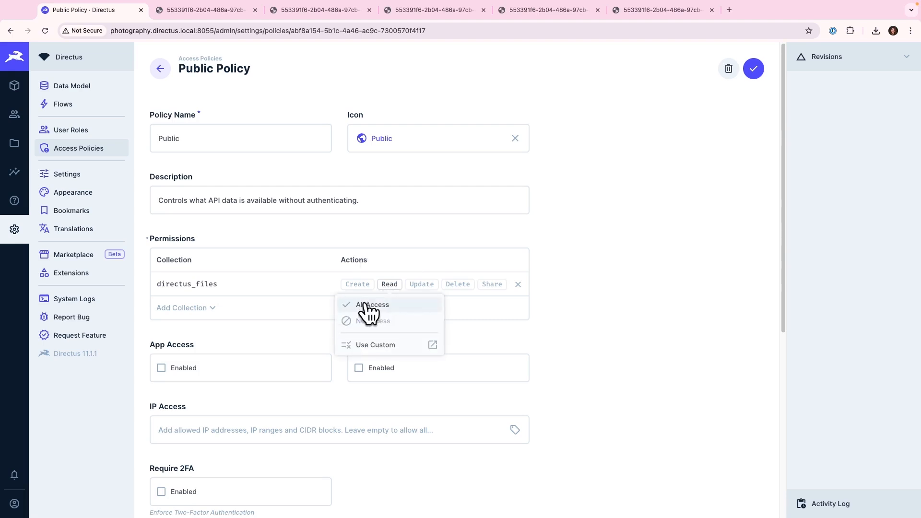
click(372, 304)
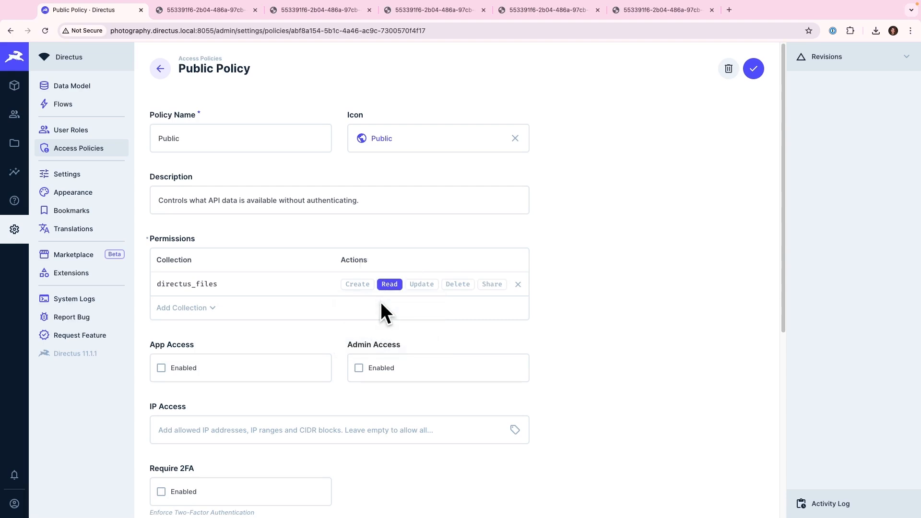
mouse_move(534, 311)
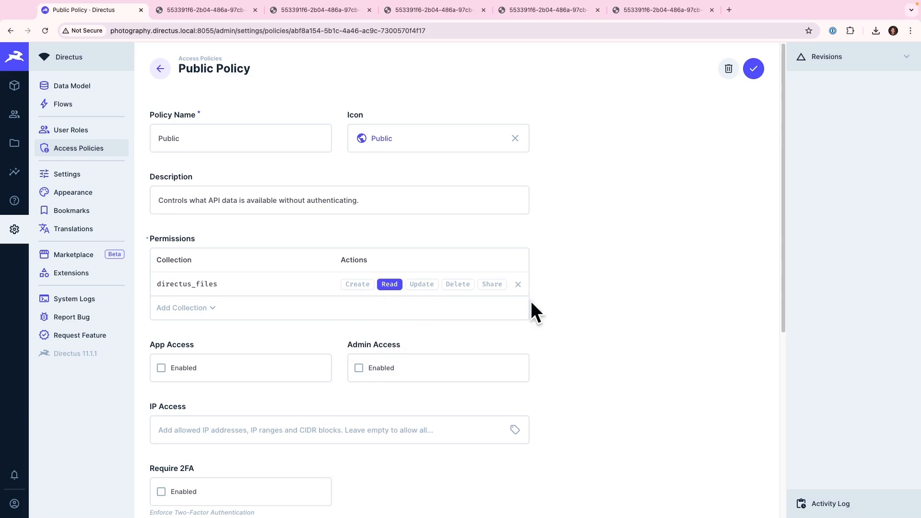
click(753, 69)
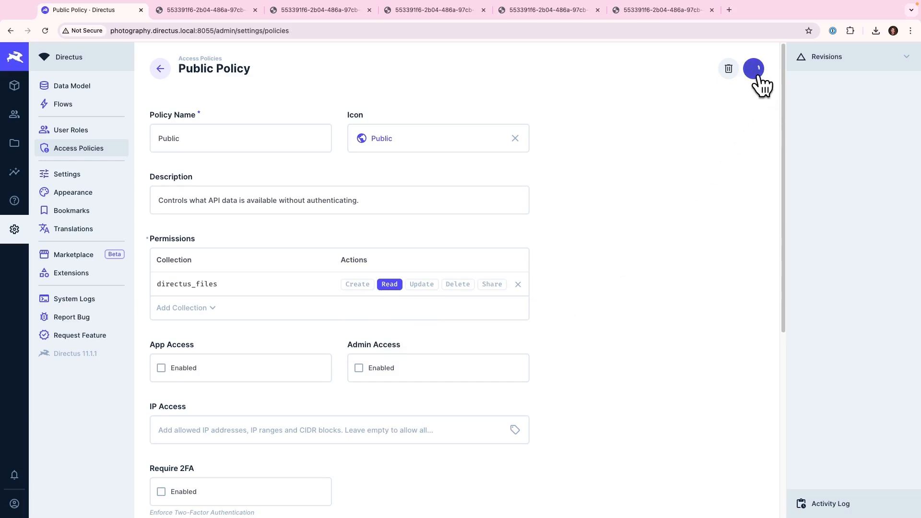
click(752, 69)
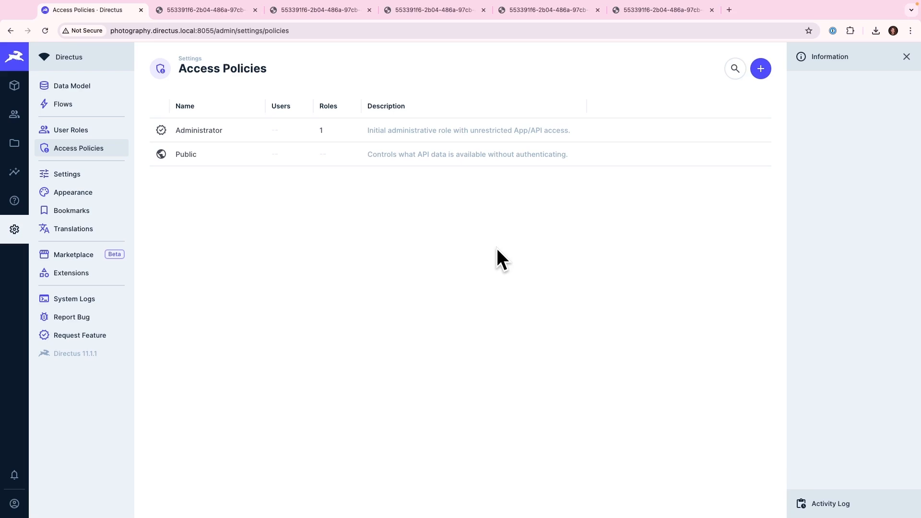
mouse_move(205, 82)
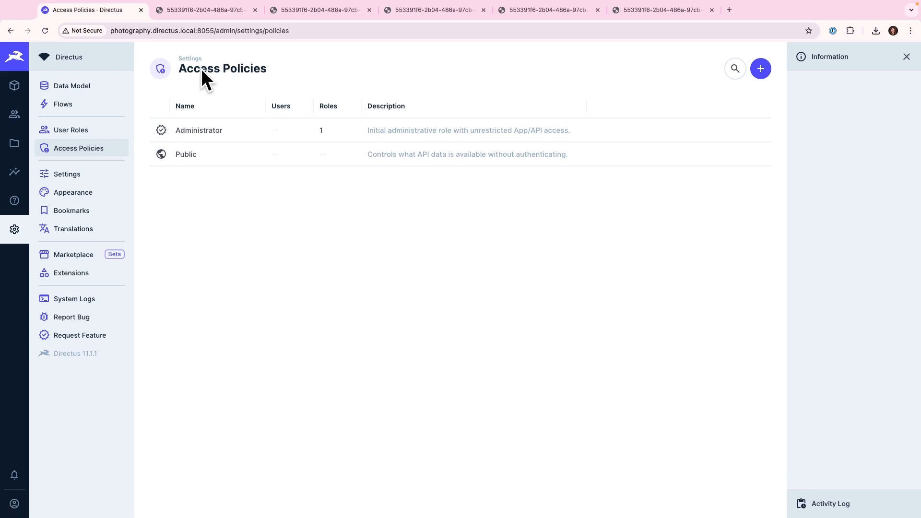
View the lake photo via the width=300&height=300&fit=contain asset URL
click(203, 10)
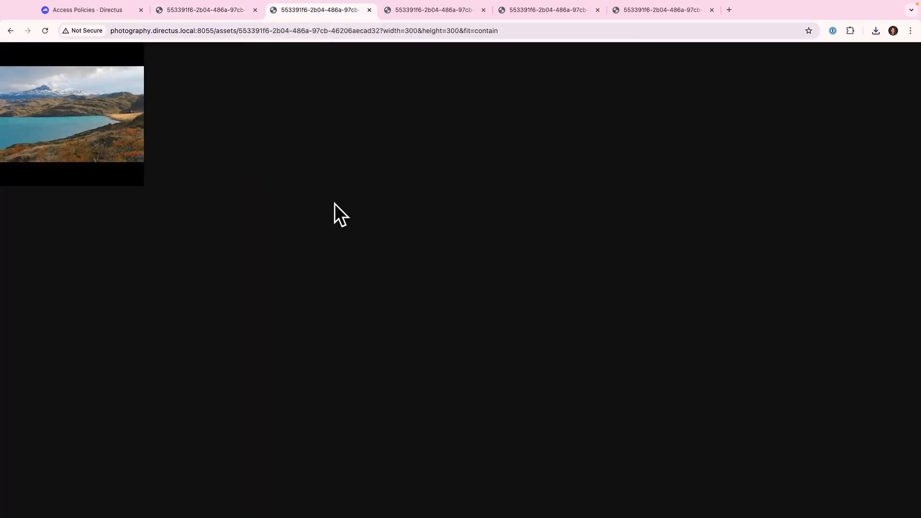
mouse_move(391, 50)
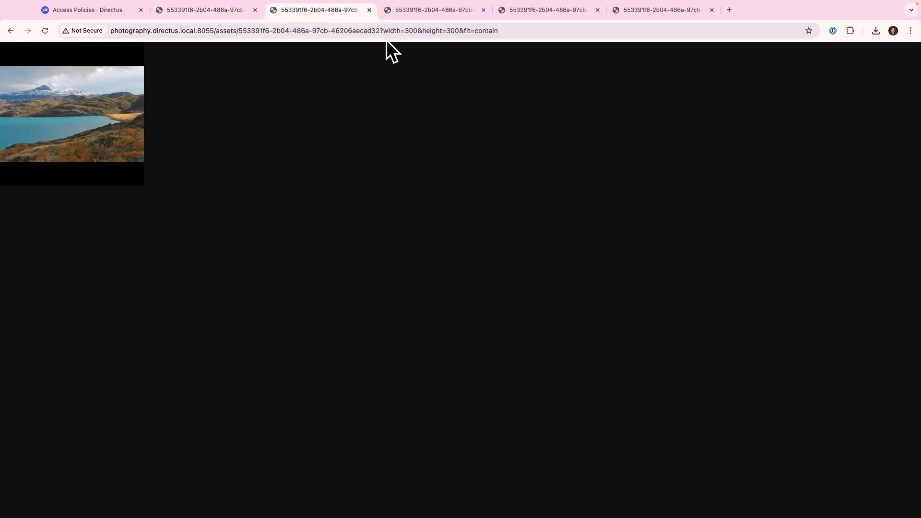
double_click(399, 31)
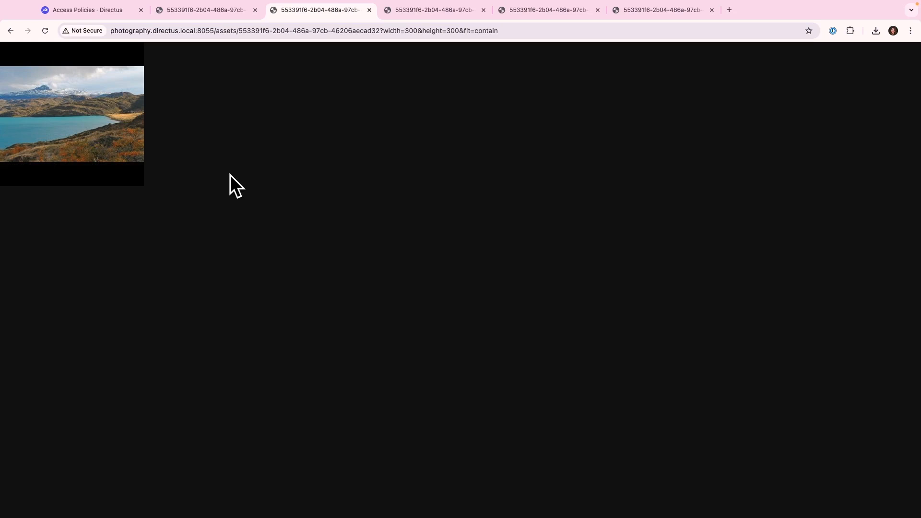
mouse_move(85, 172)
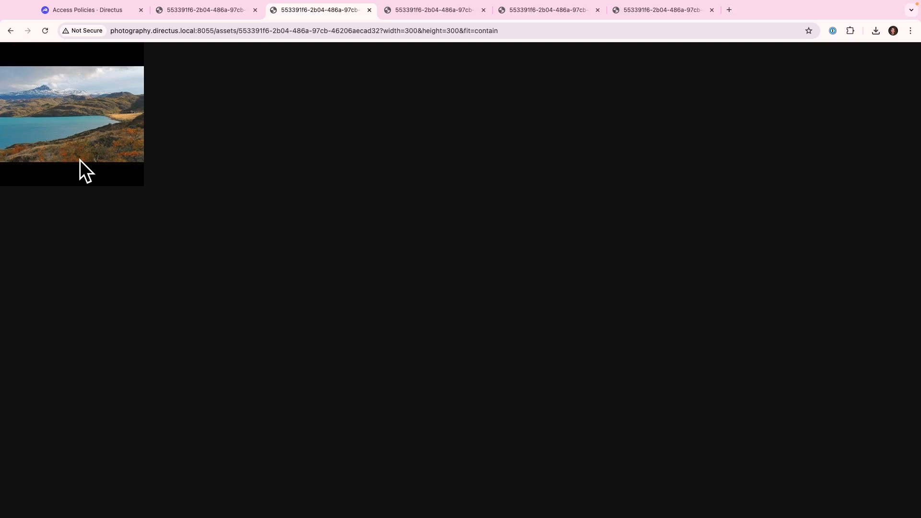
mouse_move(441, 56)
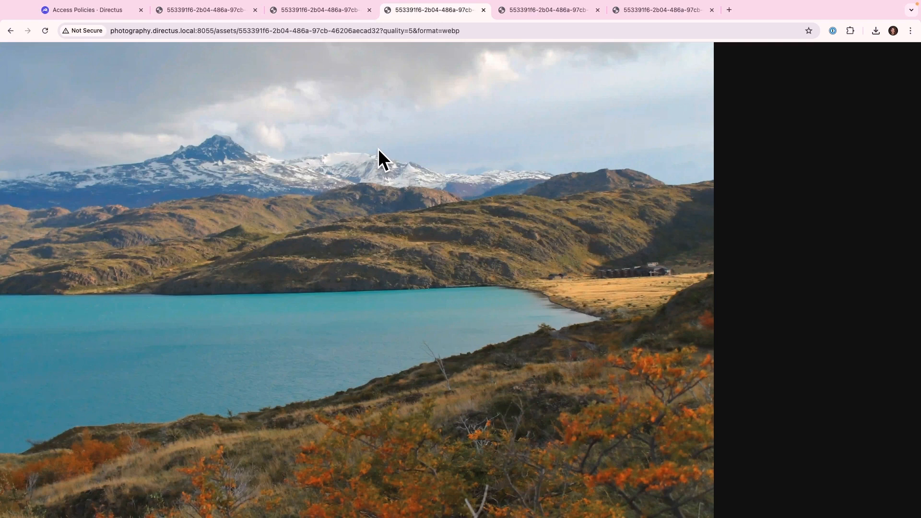
mouse_move(384, 153)
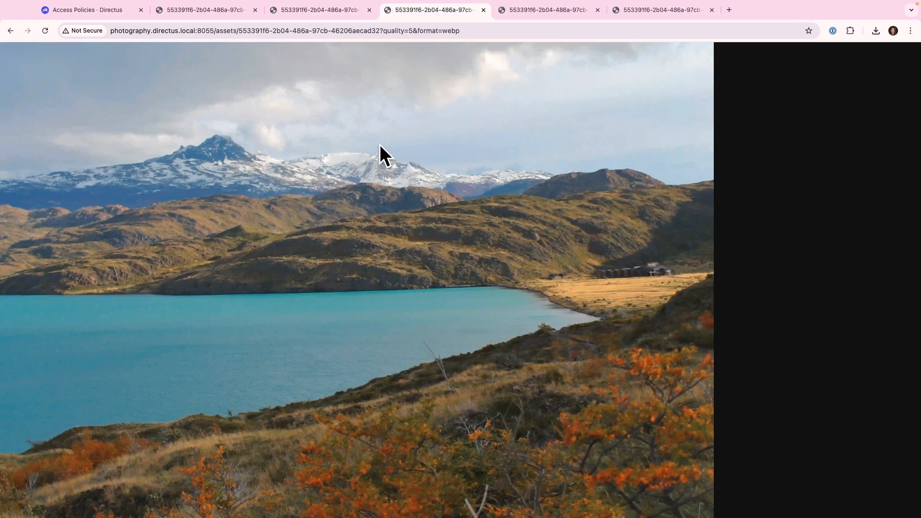
Highlight the format parameter in the quality=5&format=webp asset URL
click(383, 31)
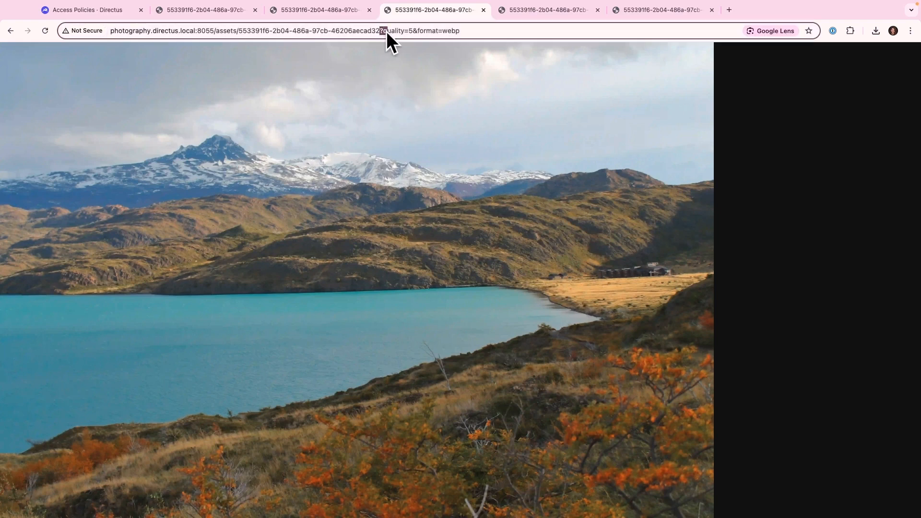
double_click(392, 31)
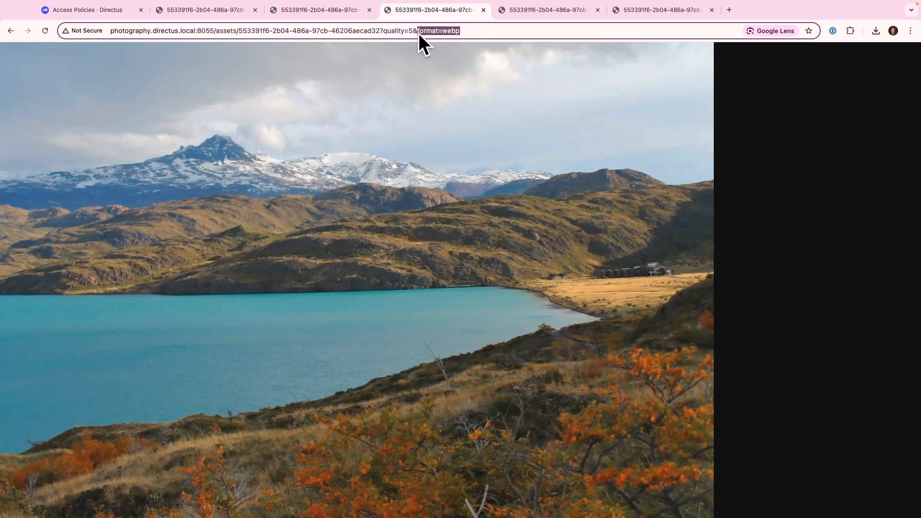
mouse_move(428, 169)
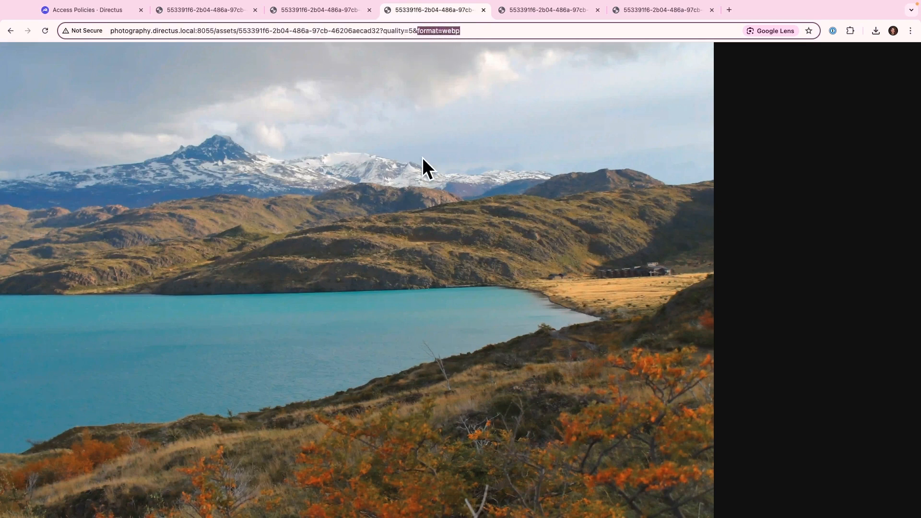
View the lake photo with blur, tint and negate transforms rendering it bright green
click(547, 9)
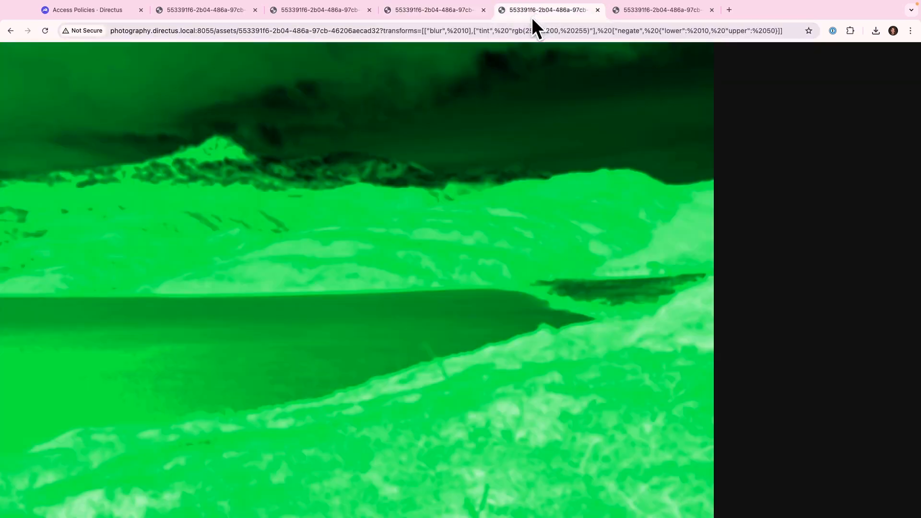
mouse_move(459, 92)
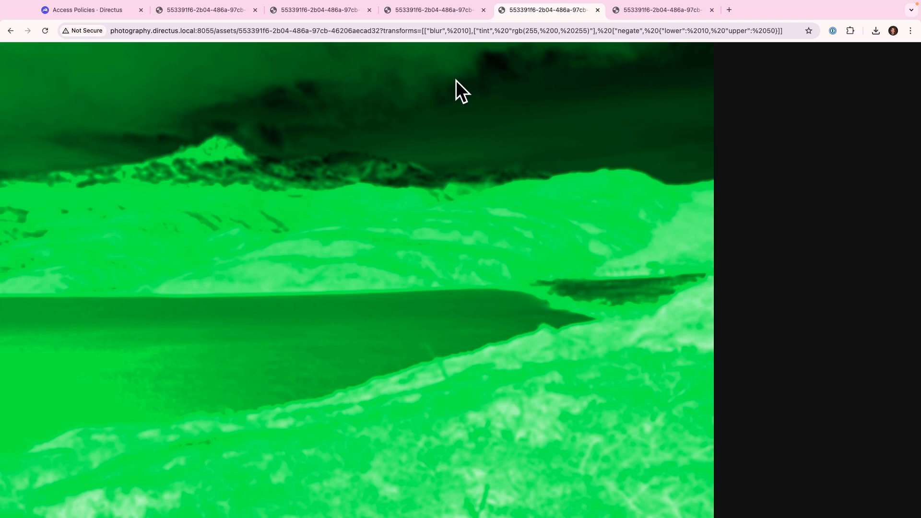
mouse_move(439, 64)
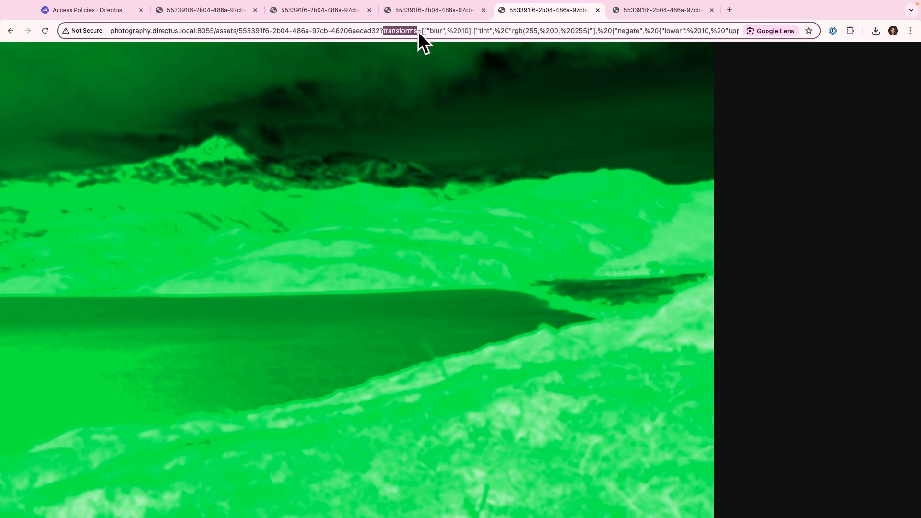
mouse_move(424, 106)
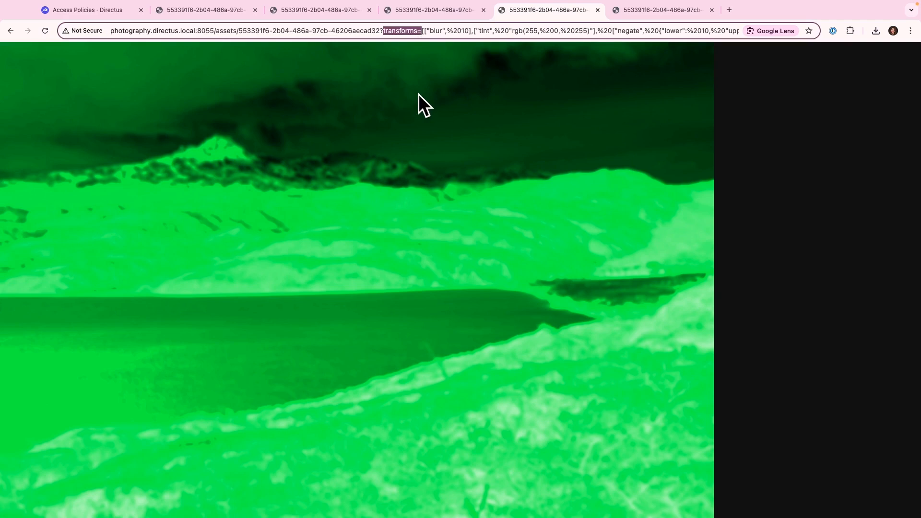
mouse_move(459, 64)
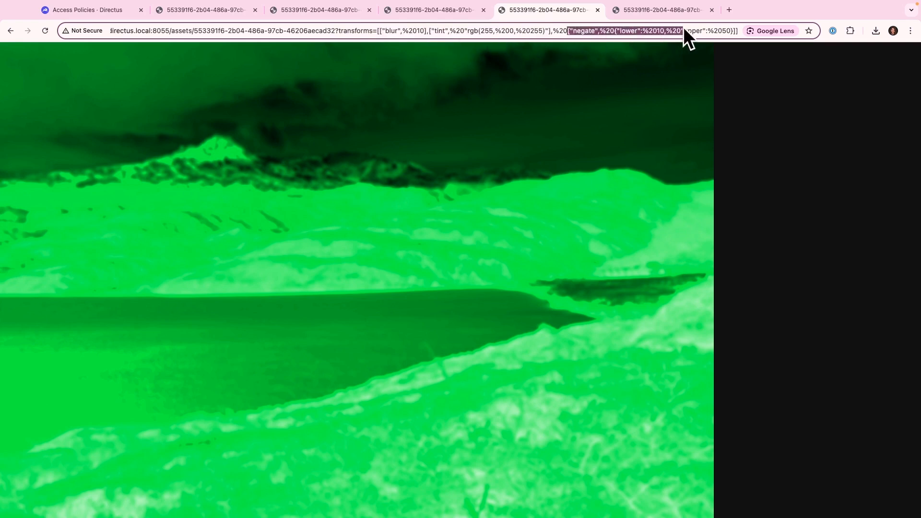
mouse_move(390, 316)
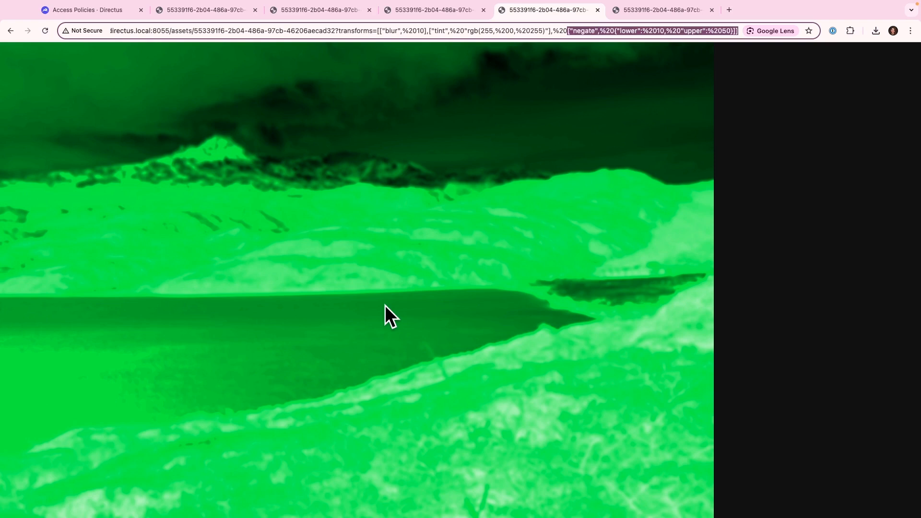
mouse_move(435, 261)
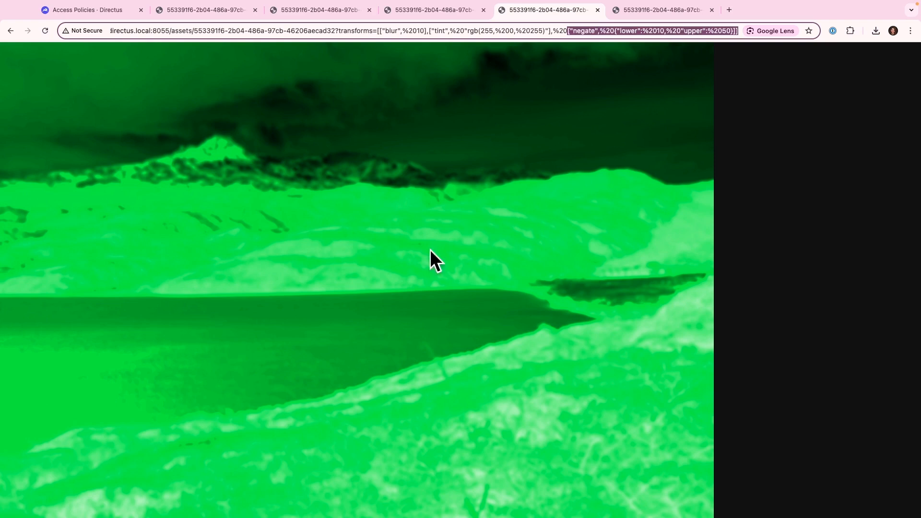
mouse_move(656, 10)
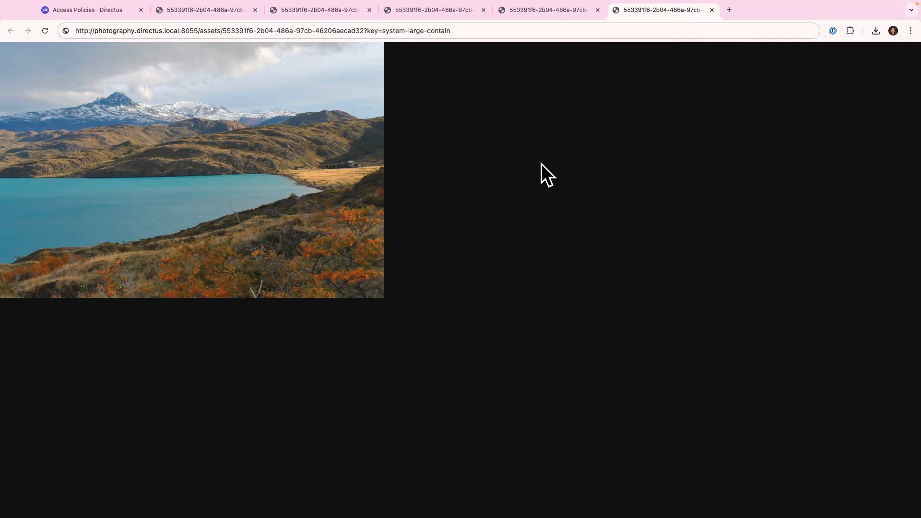
mouse_move(463, 31)
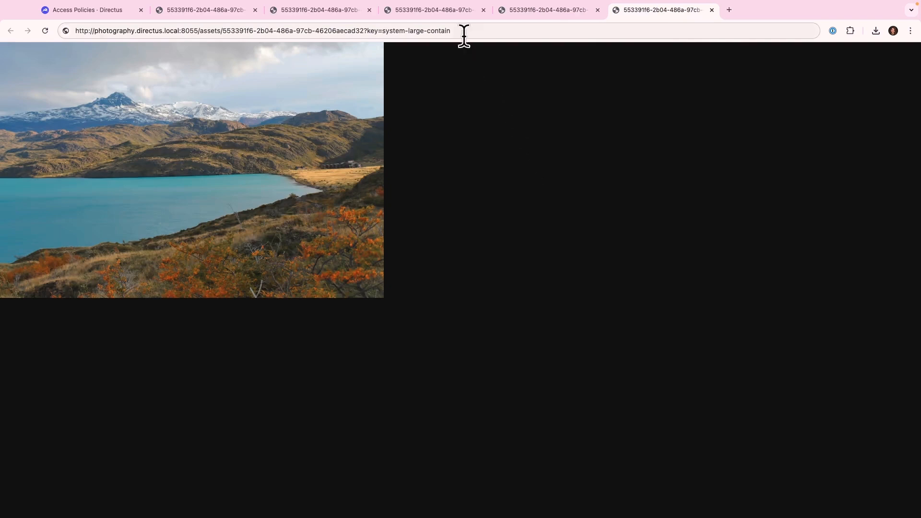
Highlight the key=system-large-contain preset parameter in the asset URL
click(260, 31)
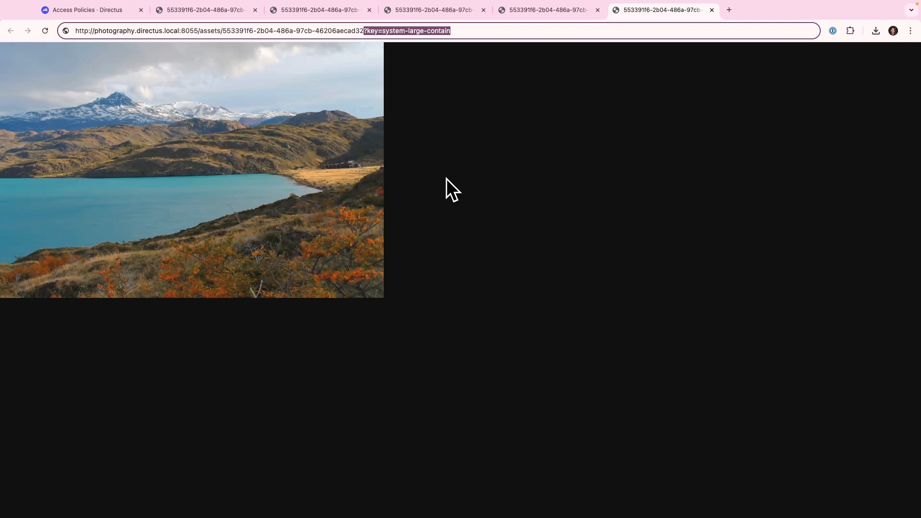
mouse_move(521, 31)
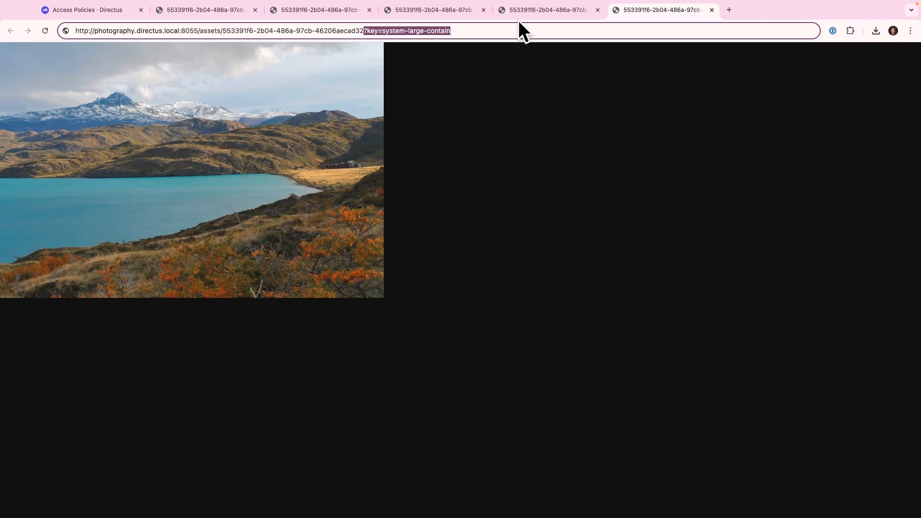